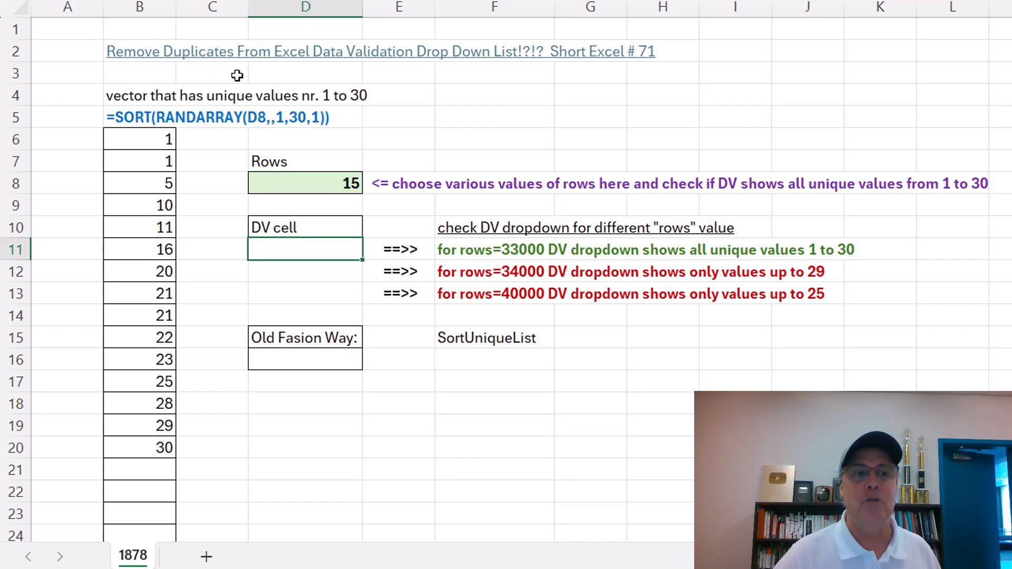
pyautogui.moveTo(486, 85)
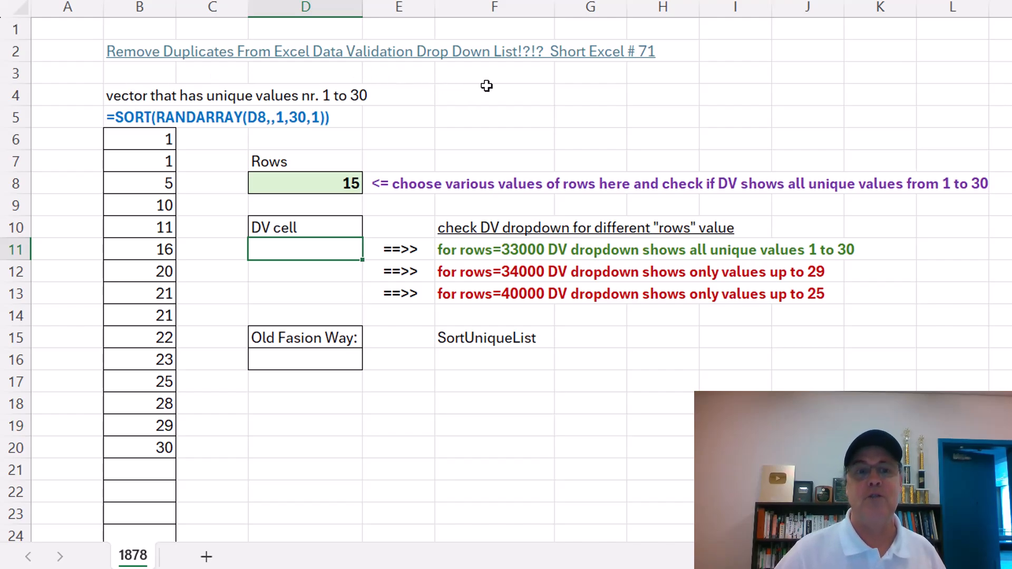
pyautogui.moveTo(509, 84)
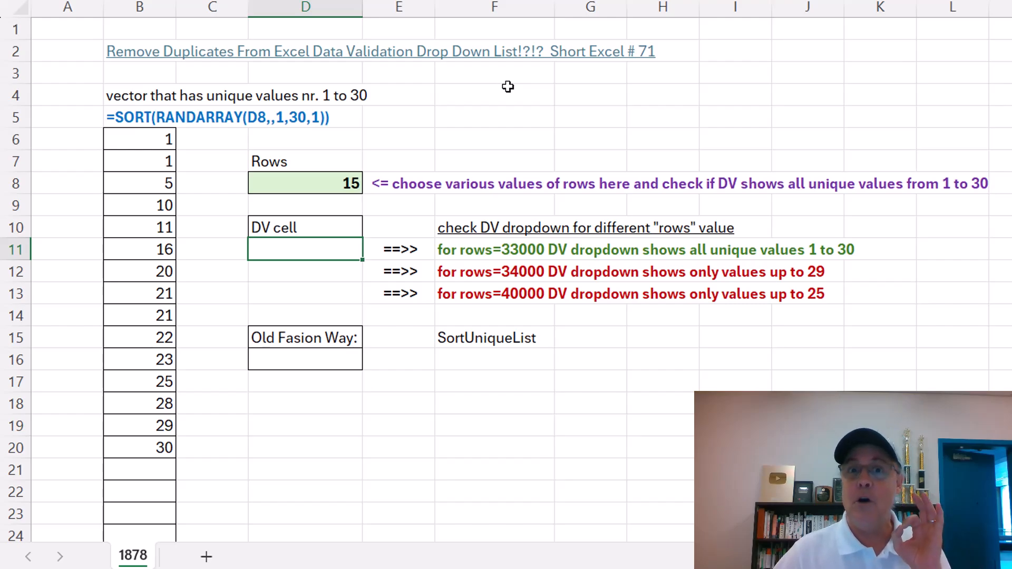
pyautogui.moveTo(455, 108)
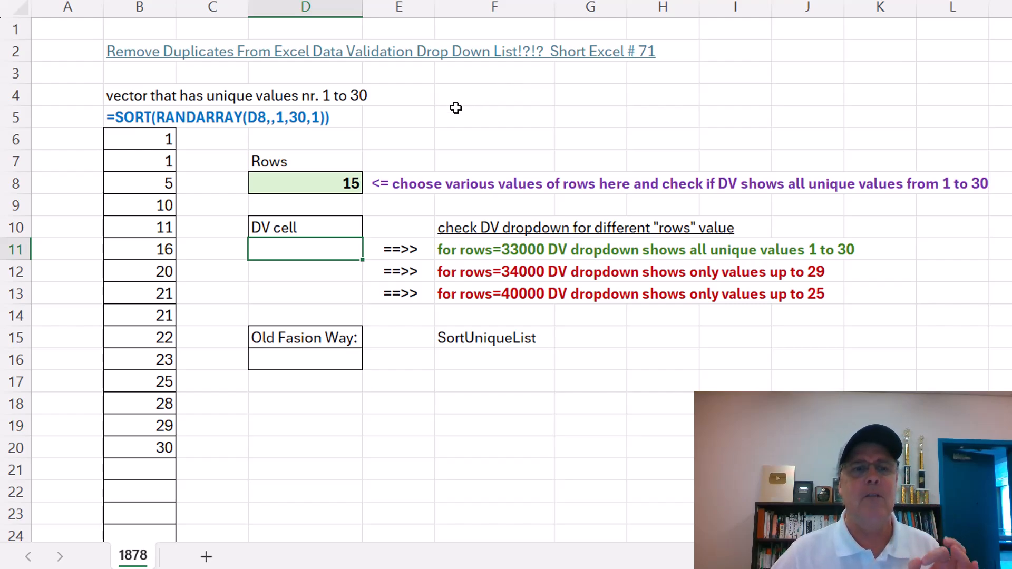
pyautogui.moveTo(327, 70)
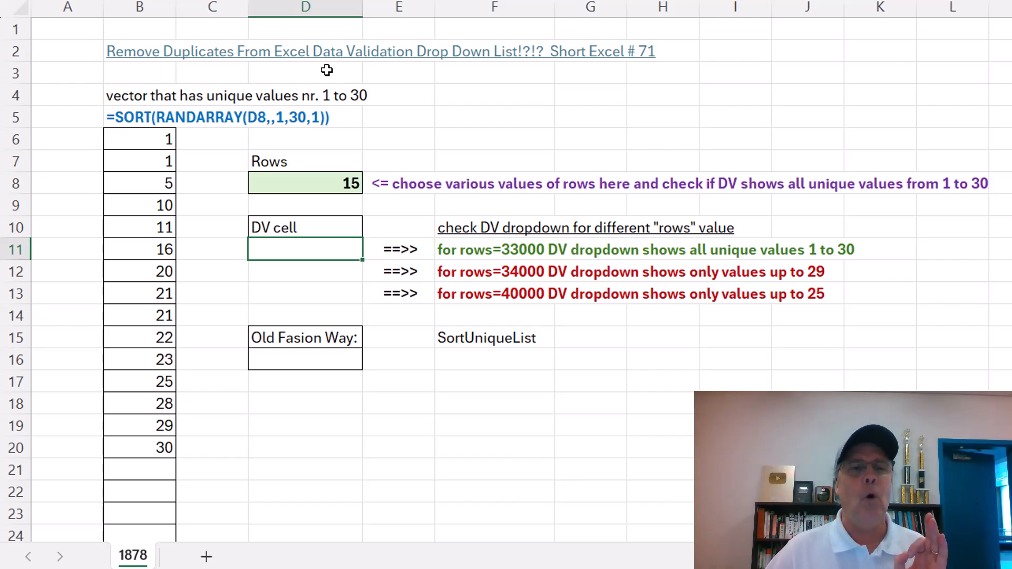
pyautogui.moveTo(458, 83)
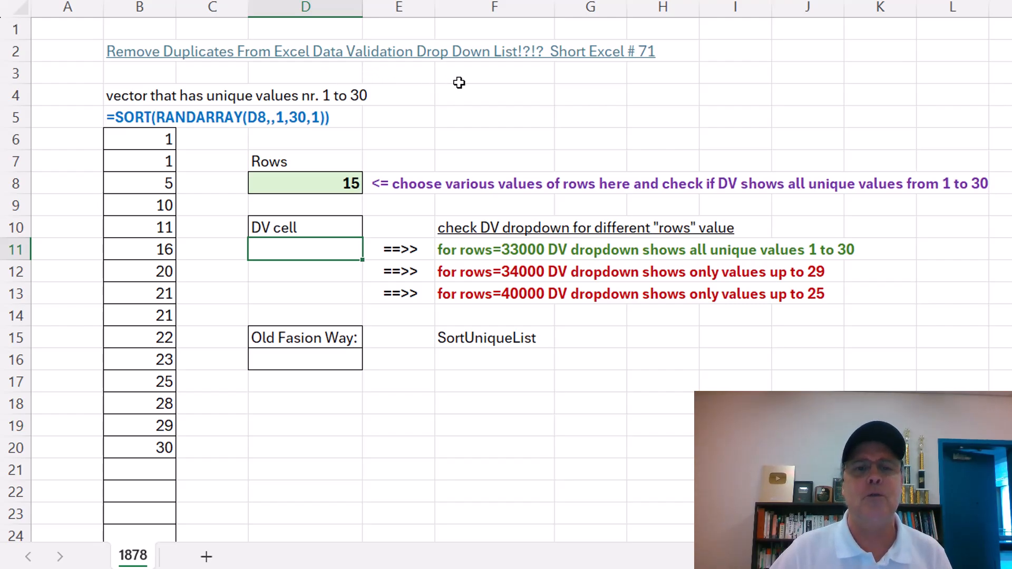
pyautogui.moveTo(381, 184)
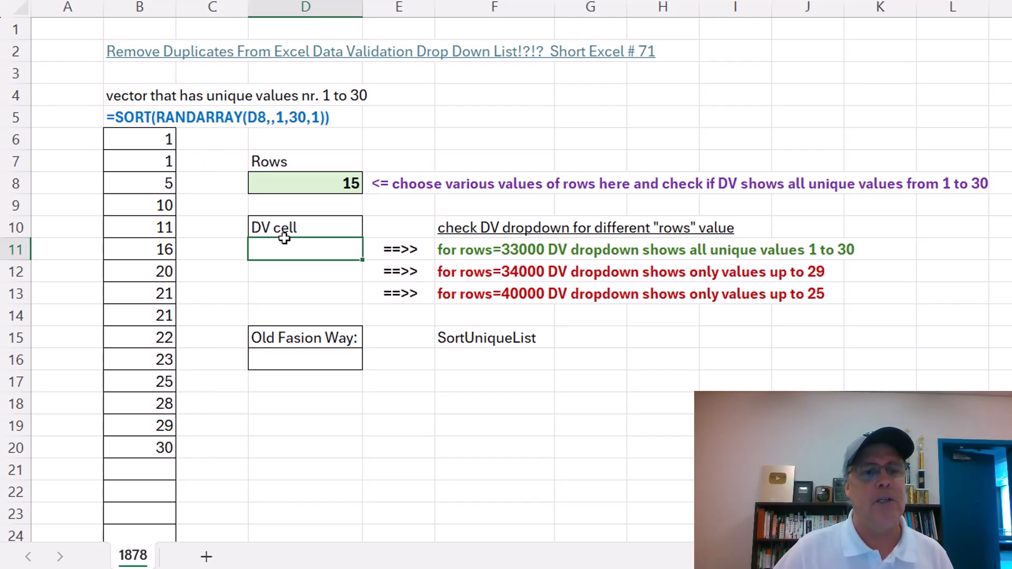
pyautogui.moveTo(284, 258)
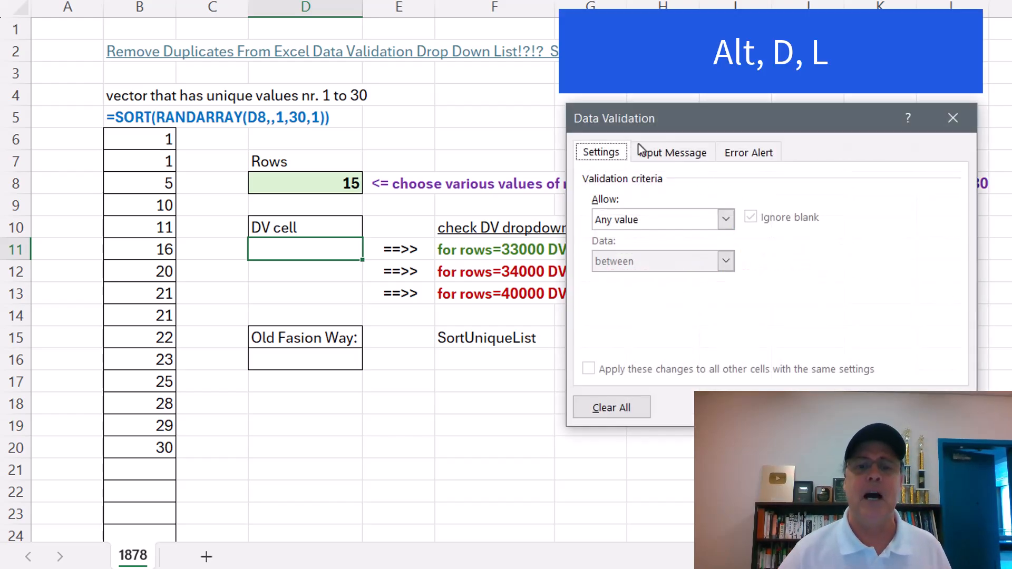
# Give D11 List validation with the spilled source =$B$6#.
pyautogui.press('Tab')
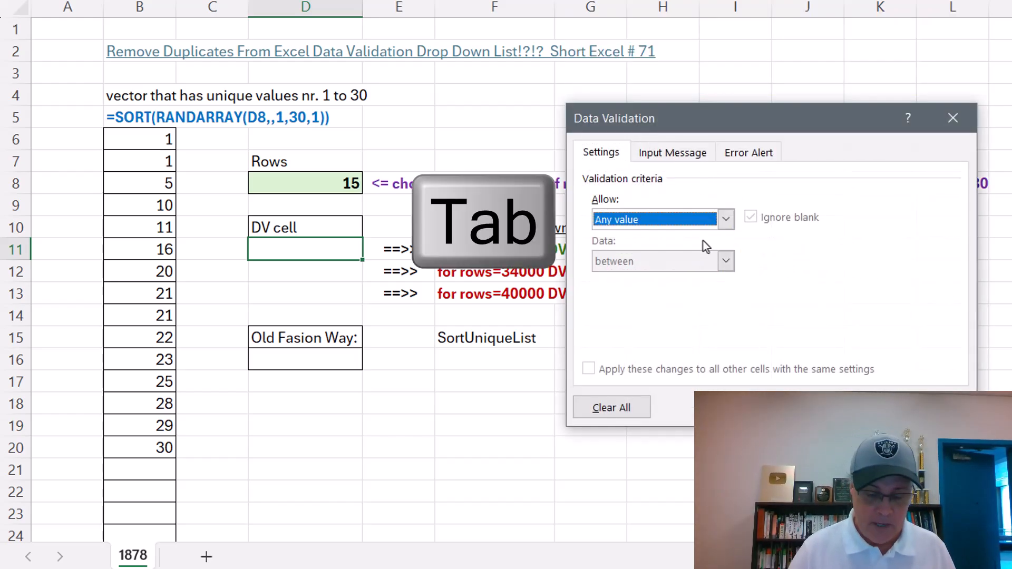
pyautogui.click(725, 219)
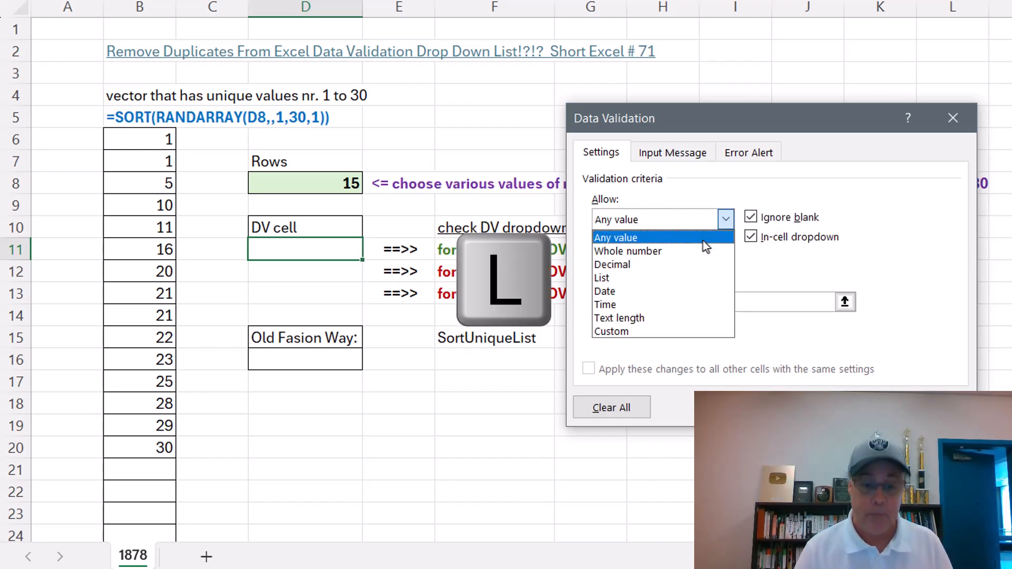
pyautogui.click(601, 278)
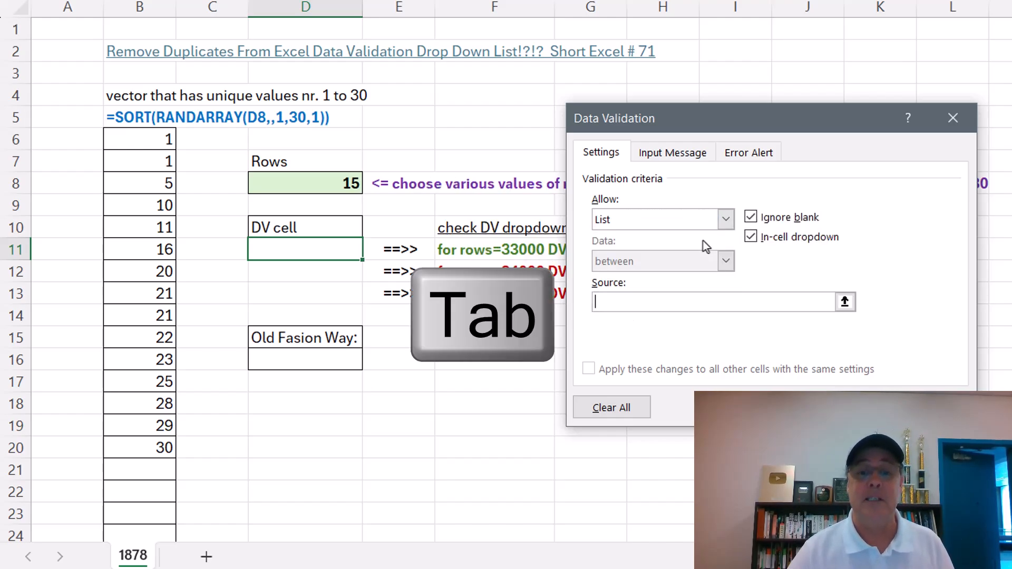
pyautogui.press('Tab')
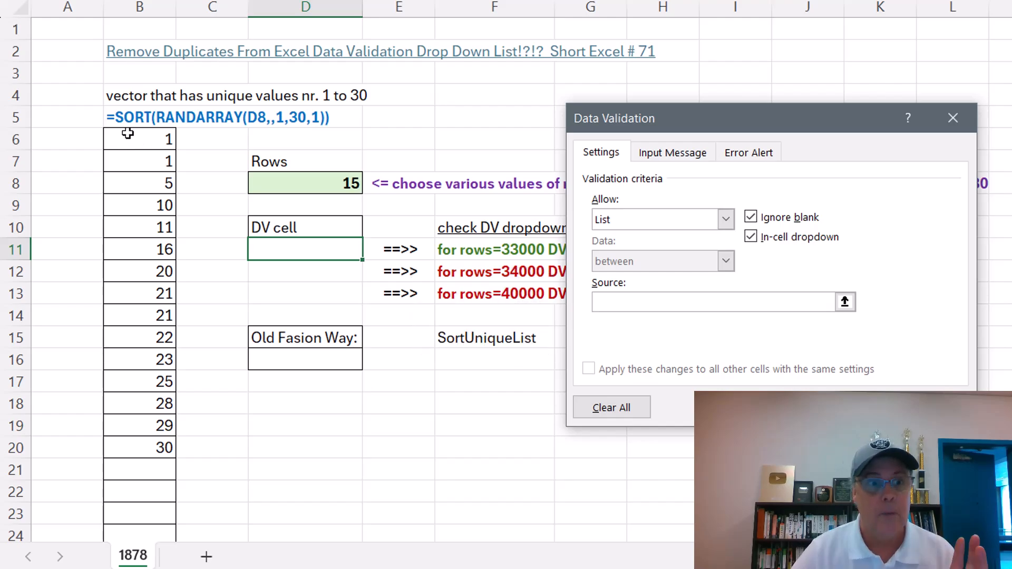
pyautogui.click(710, 302)
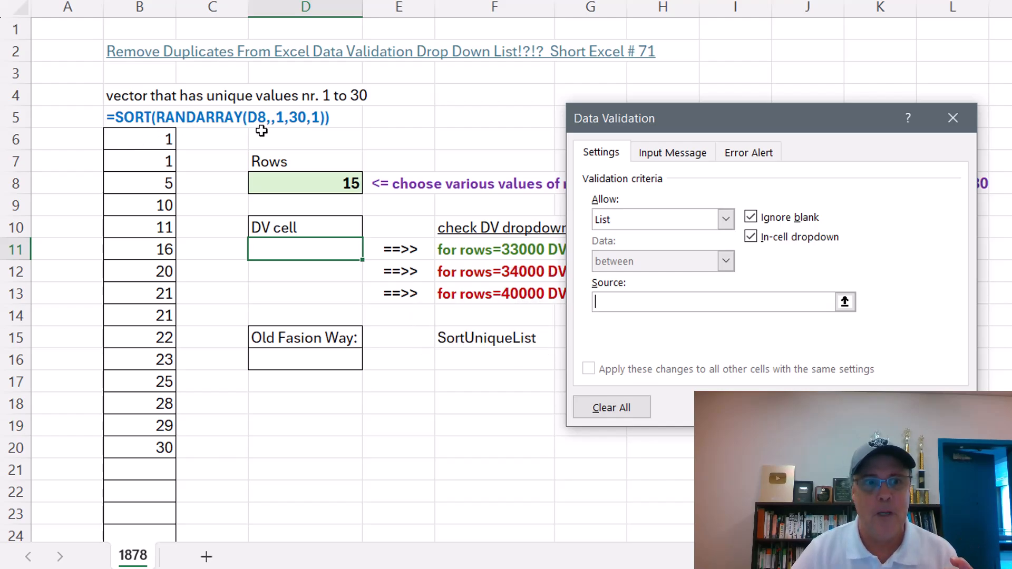
pyautogui.moveTo(310, 158)
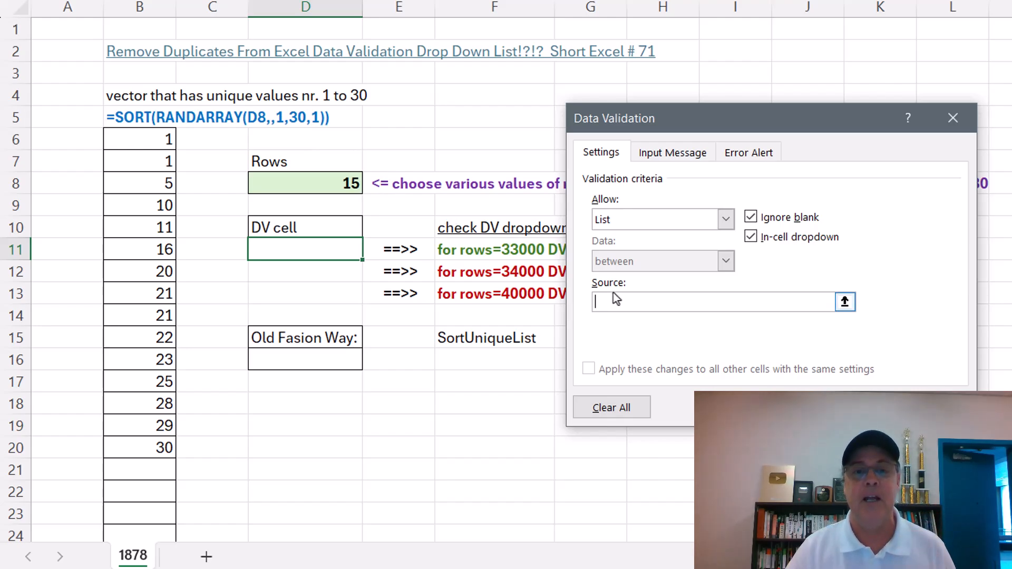
pyautogui.write('=$B$6')
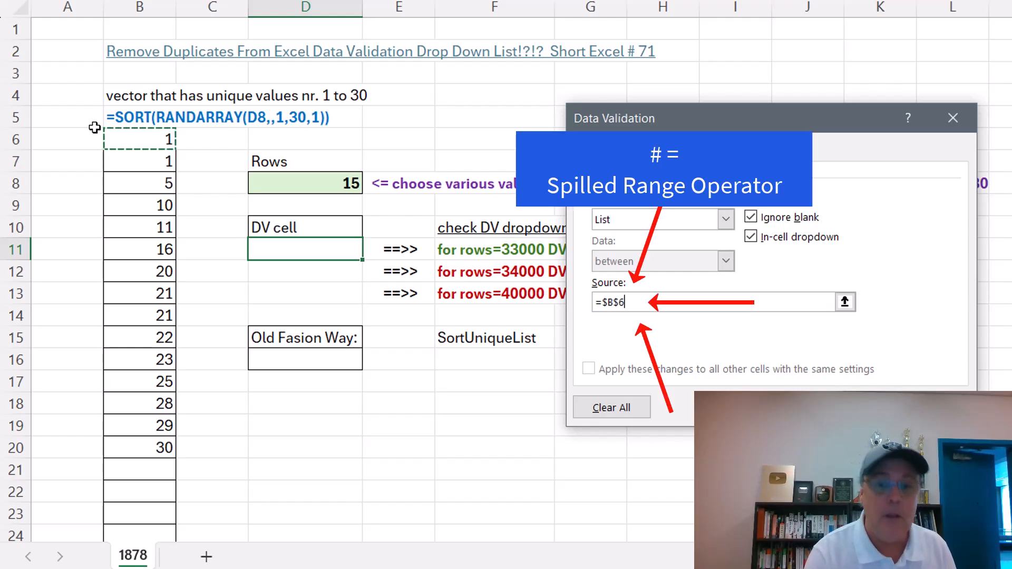
pyautogui.write('#')
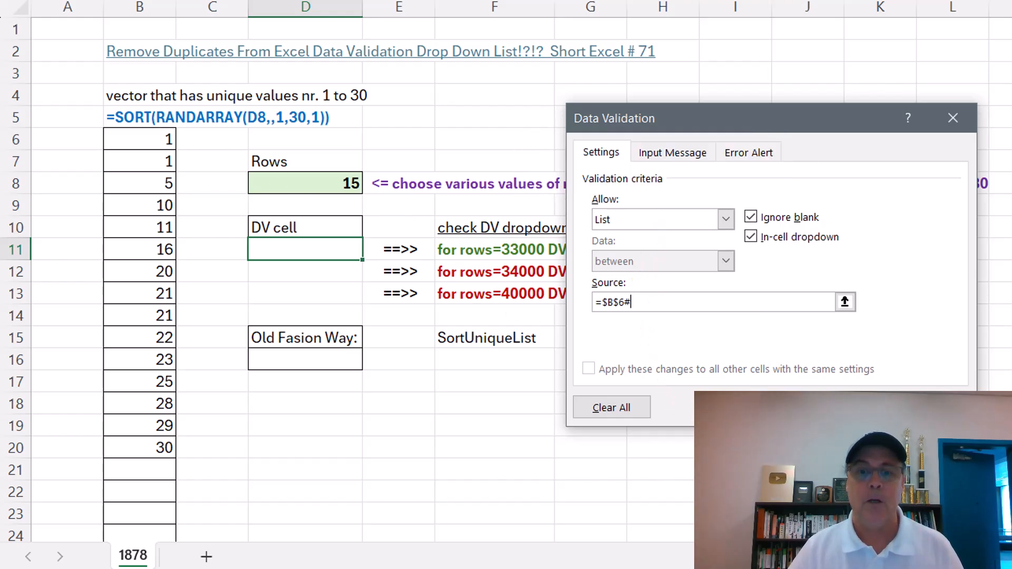
pyautogui.click(370, 249)
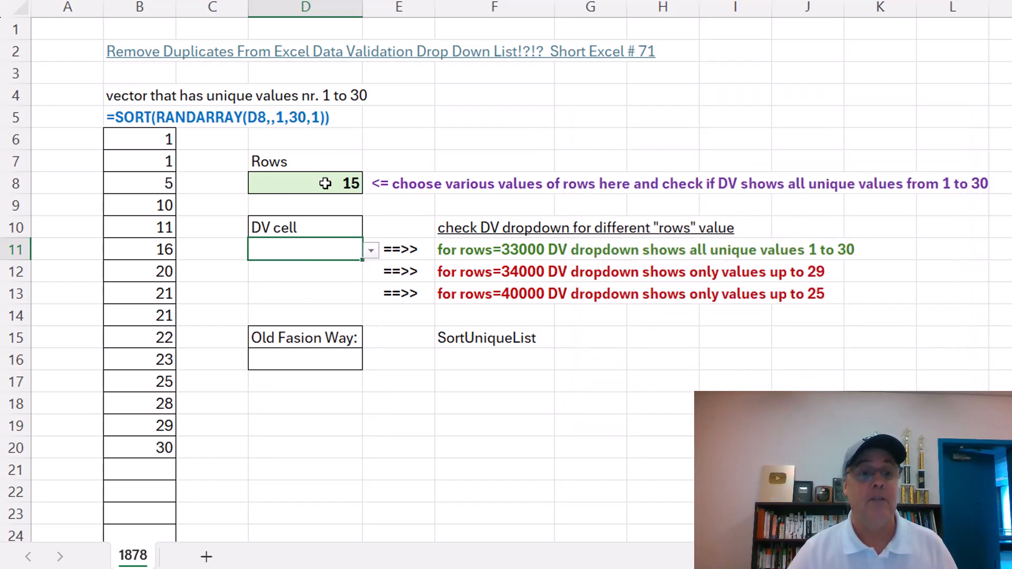
# Change the Rows count in D8 to 25000, then to 33000.
pyautogui.write('25000')
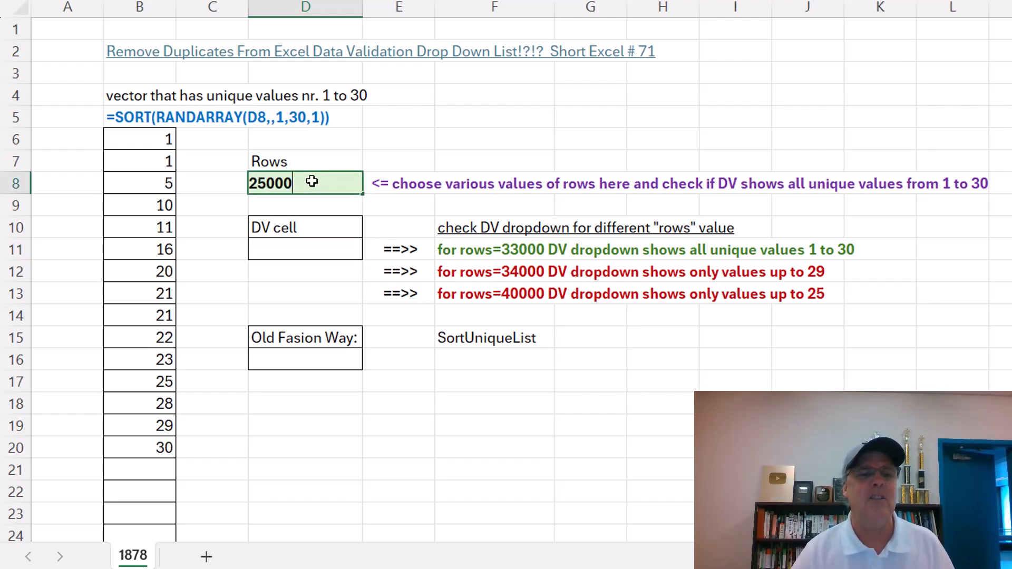
pyautogui.click(370, 250)
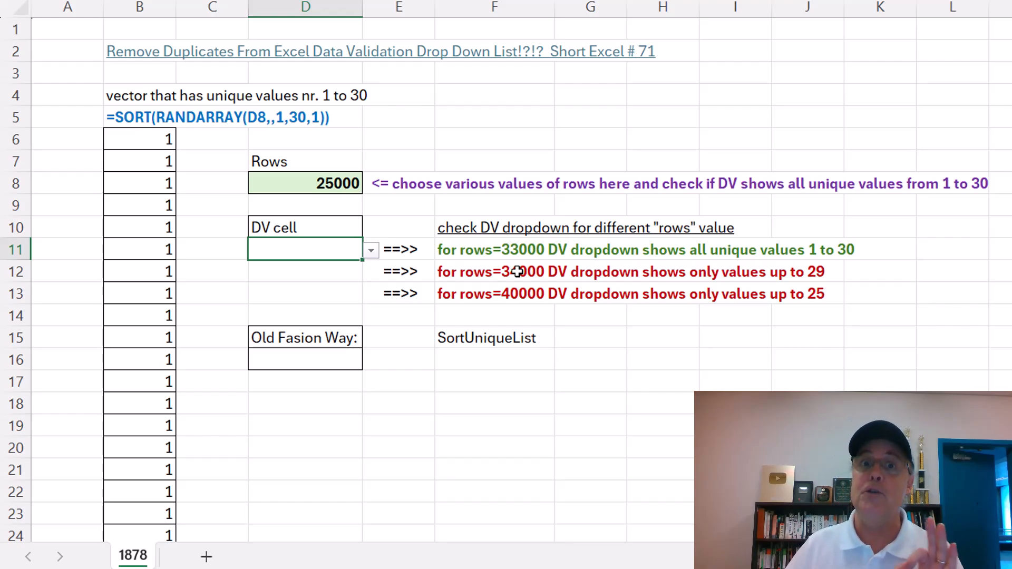
pyautogui.moveTo(534, 271)
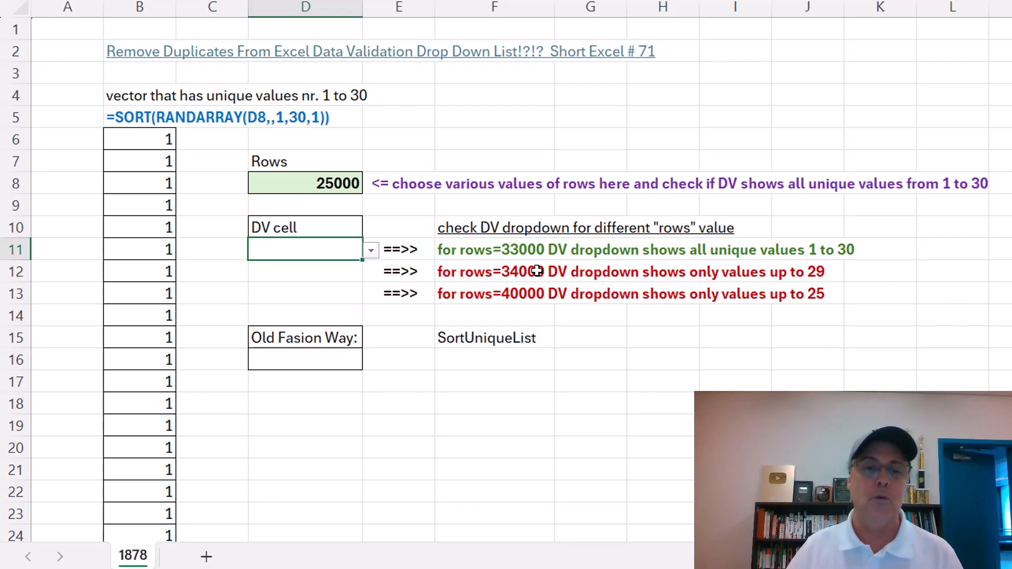
pyautogui.click(304, 183)
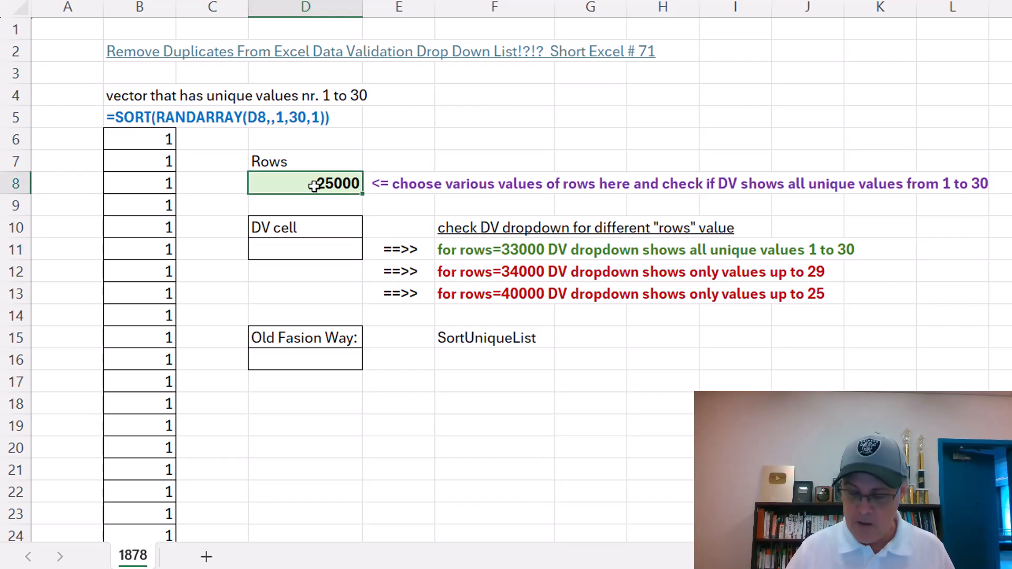
pyautogui.write('33000')
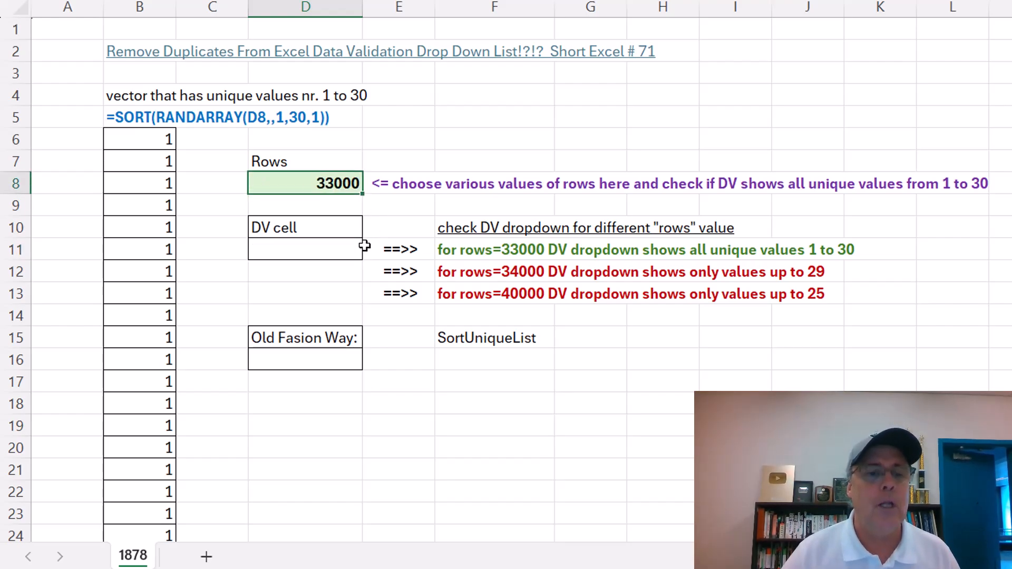
# Raise Rows to 40000, then 400000, and confirm the DV dropdown lists only 1, 2, 3.
pyautogui.click(370, 250)
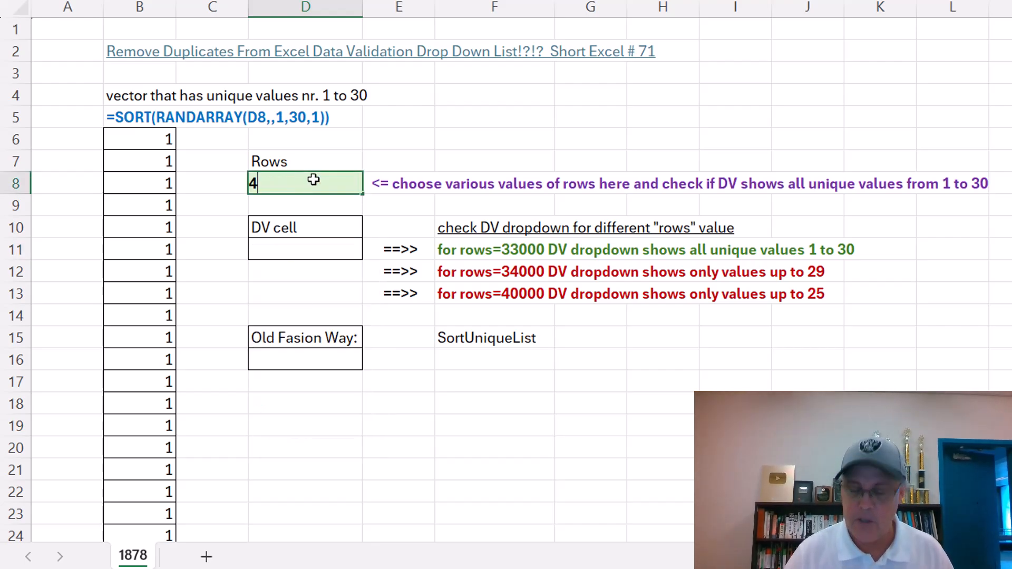
pyautogui.write('40000')
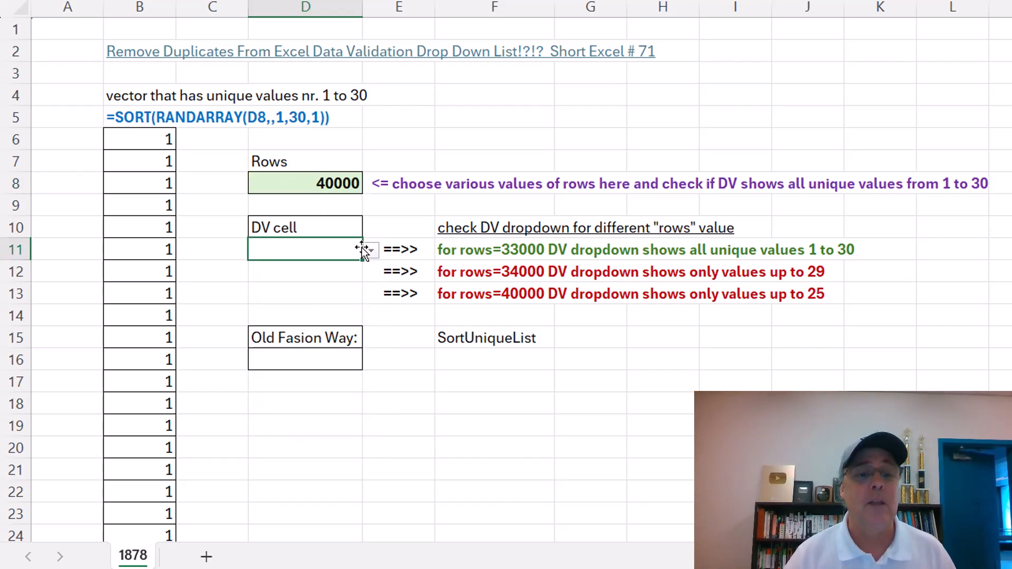
pyautogui.click(370, 250)
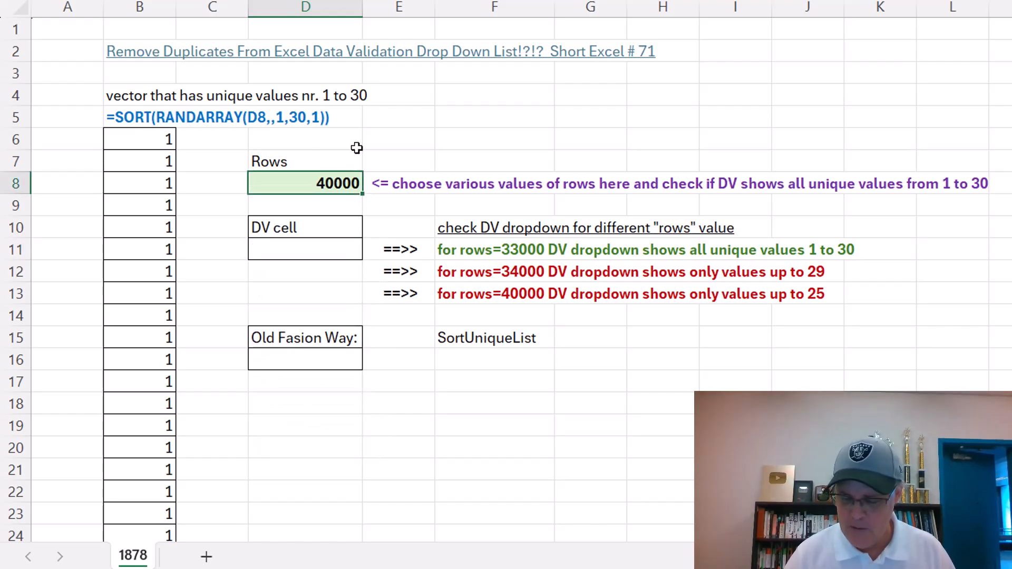
pyautogui.write('400000')
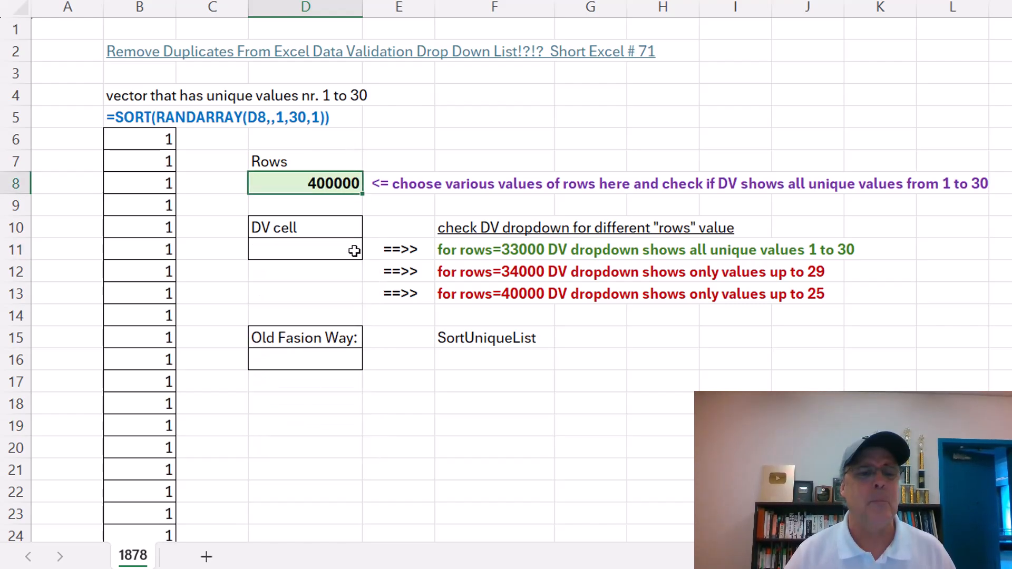
pyautogui.click(371, 250)
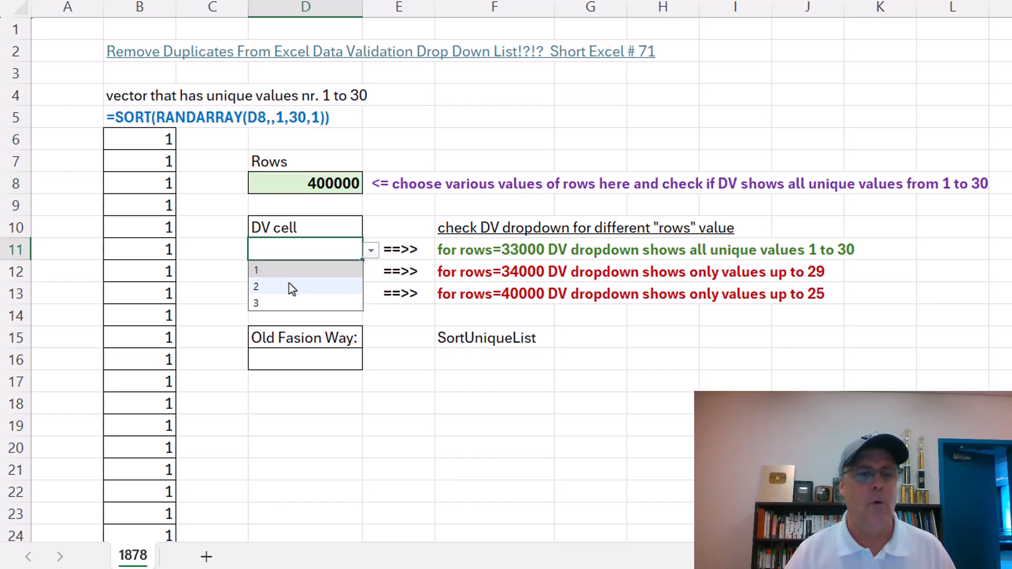
pyautogui.click(324, 299)
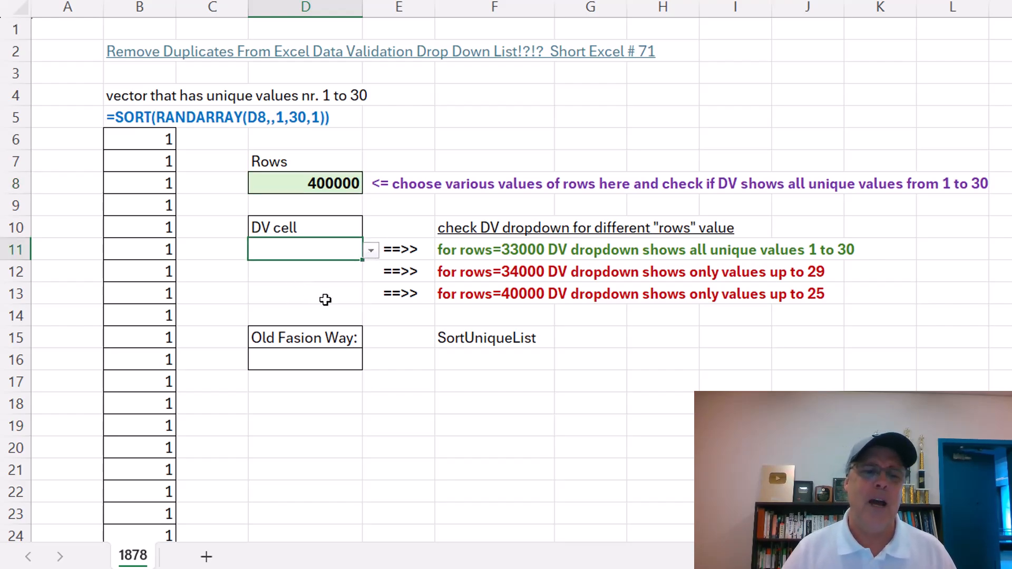
pyautogui.click(493, 359)
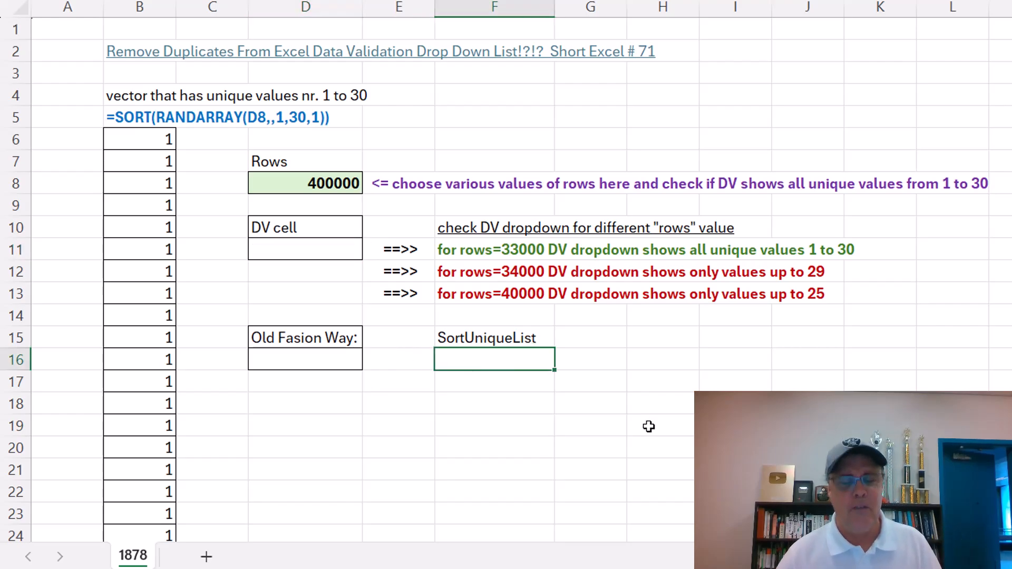
# Enter =UNIQUE(SORT(B6#)) in F16 so sorted distinct values spill down.
pyautogui.write('=uni')
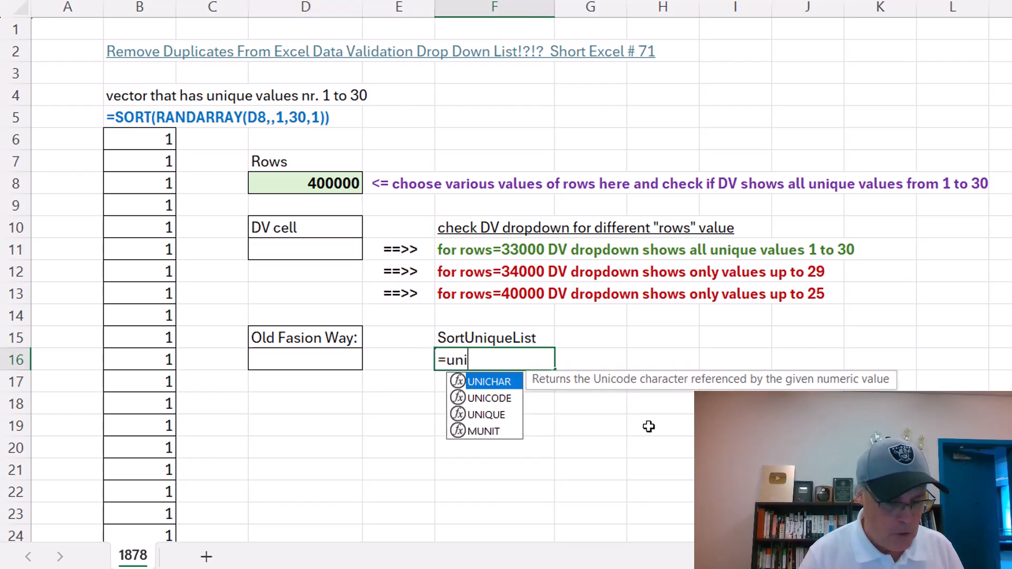
pyautogui.write('UNIQUE(sor')
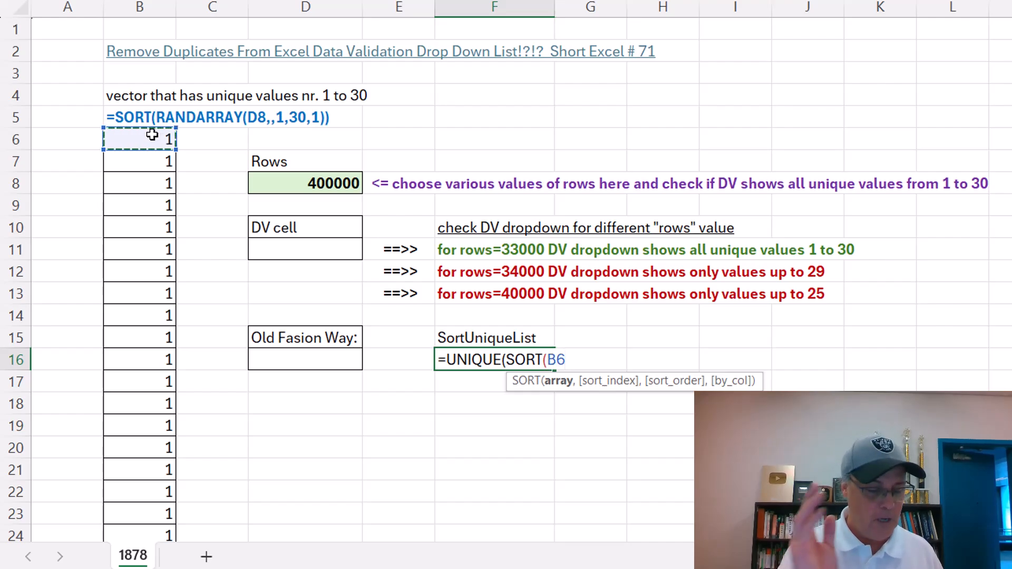
pyautogui.write('#')
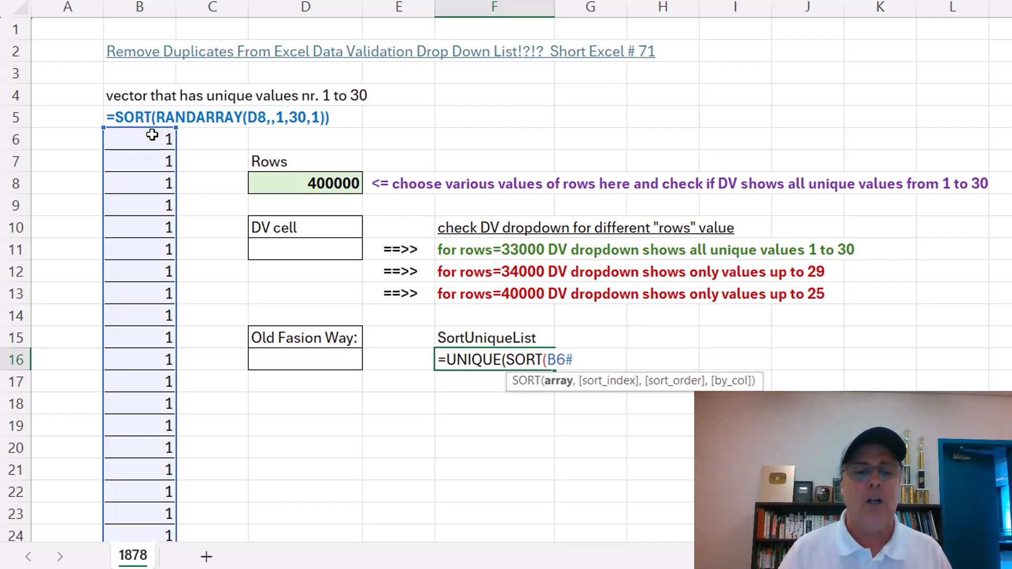
pyautogui.press('Return')
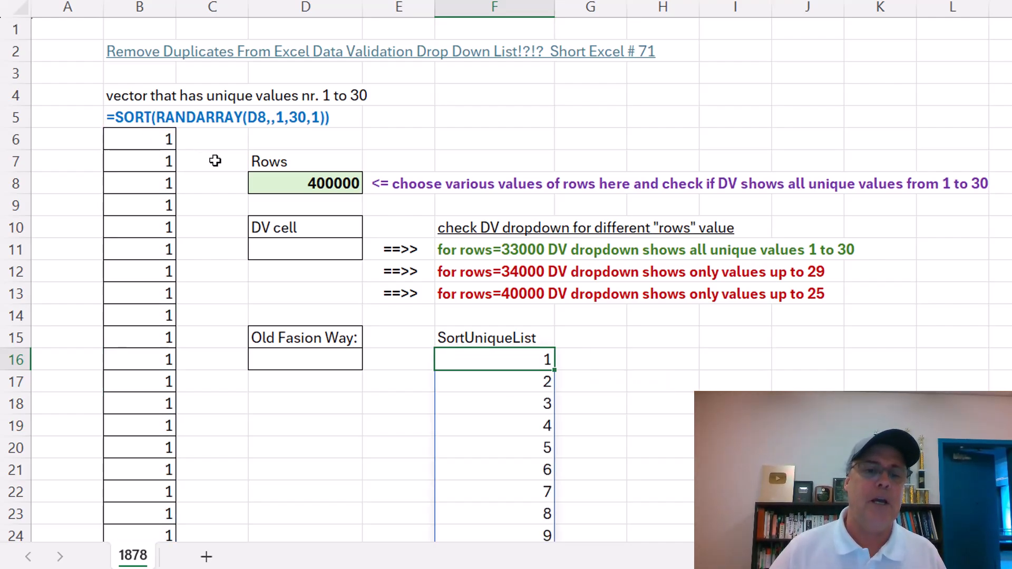
pyautogui.moveTo(321, 353)
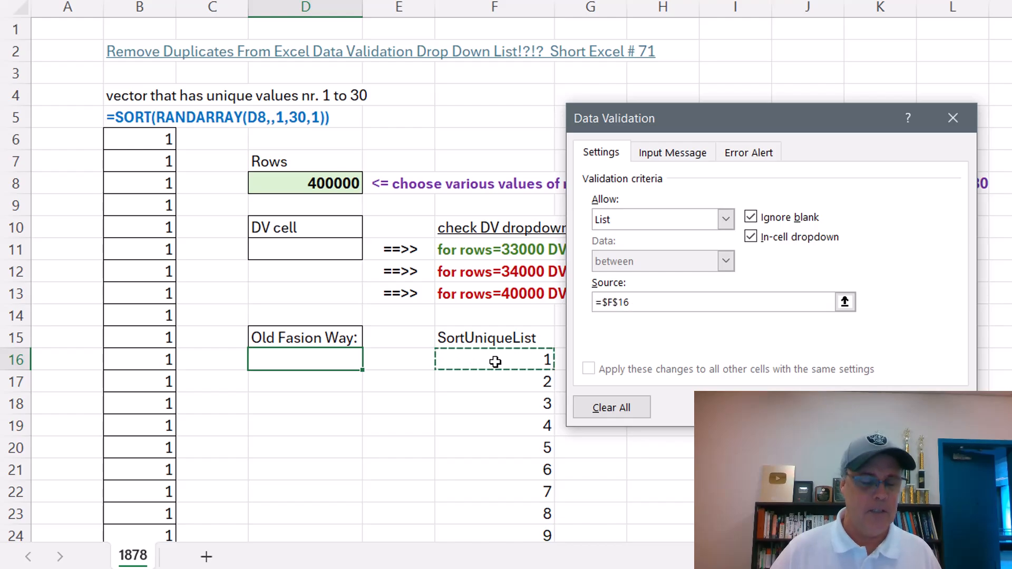
# Complete D16's list source as =$F$16# and compare the dropdown values in both cells.
pyautogui.write('#')
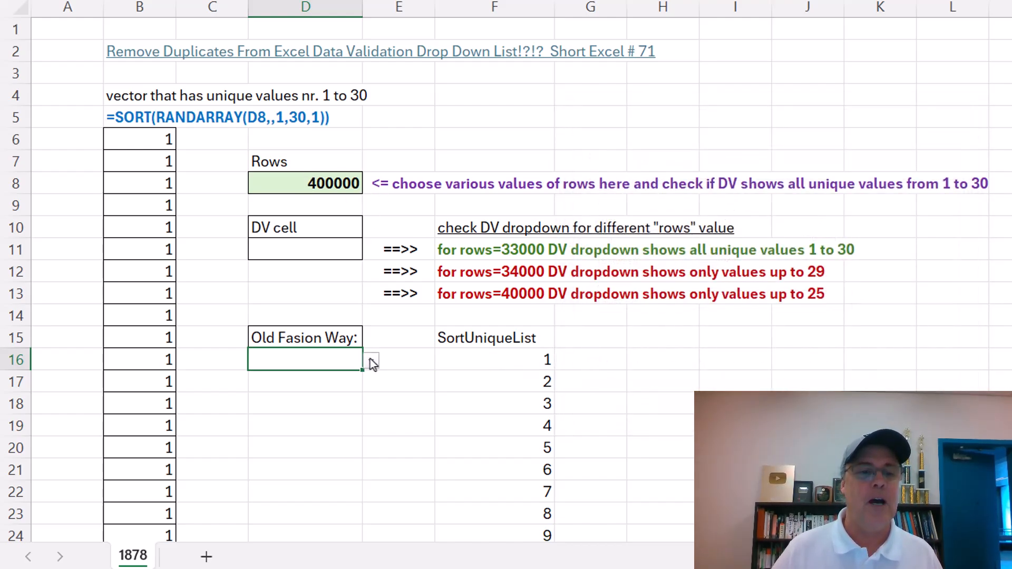
pyautogui.click(370, 360)
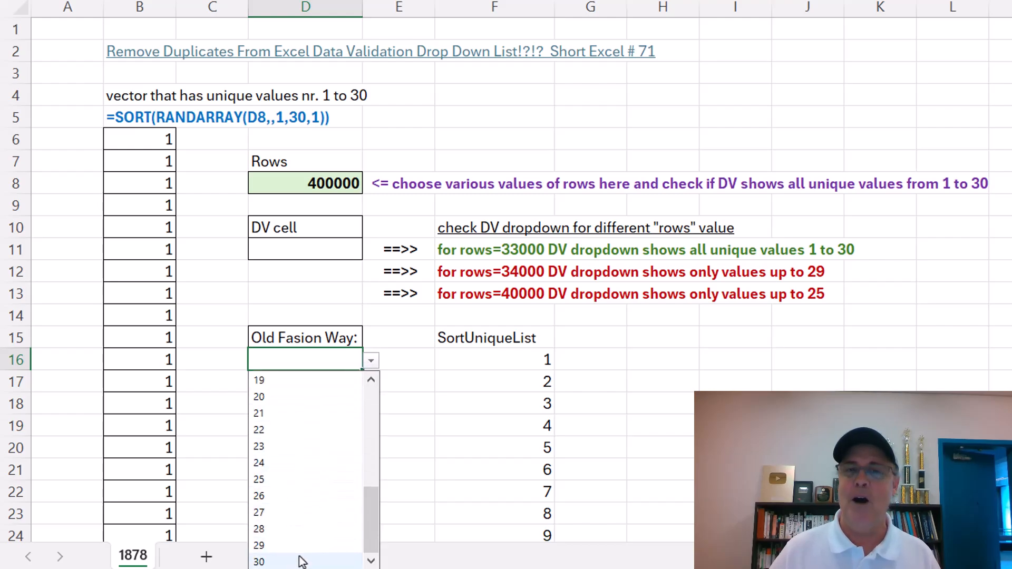
pyautogui.click(305, 249)
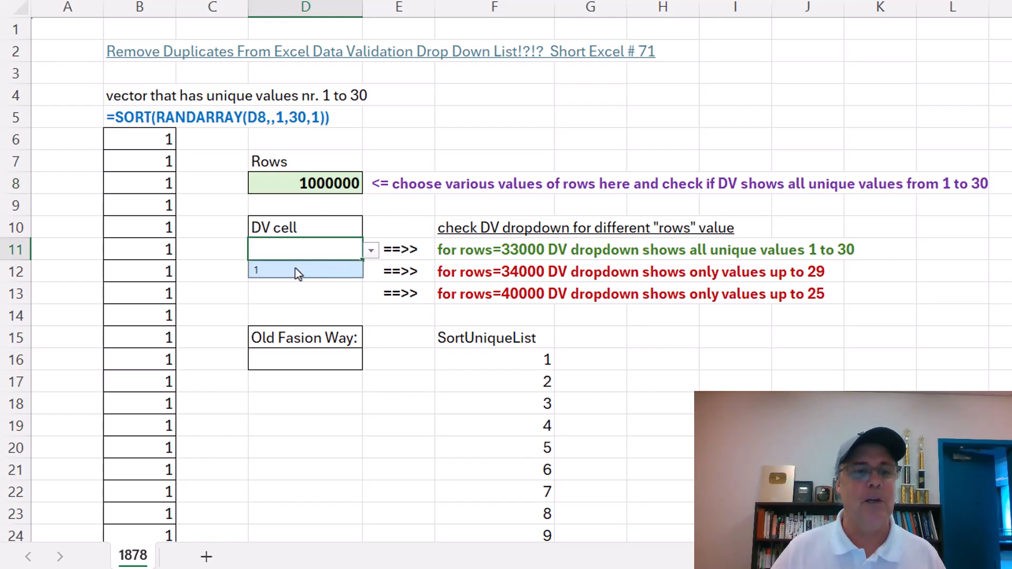
pyautogui.click(304, 359)
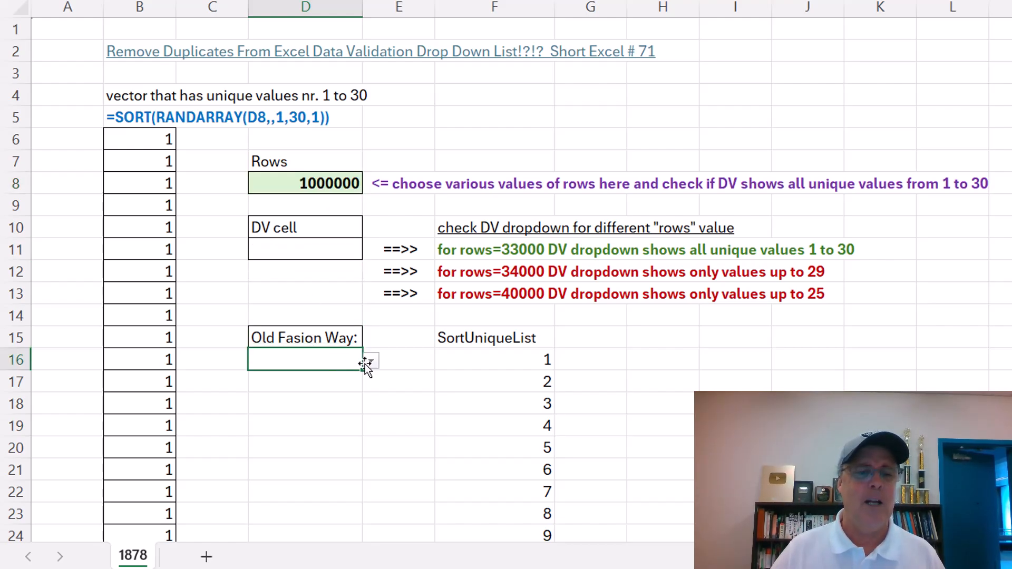
pyautogui.click(370, 360)
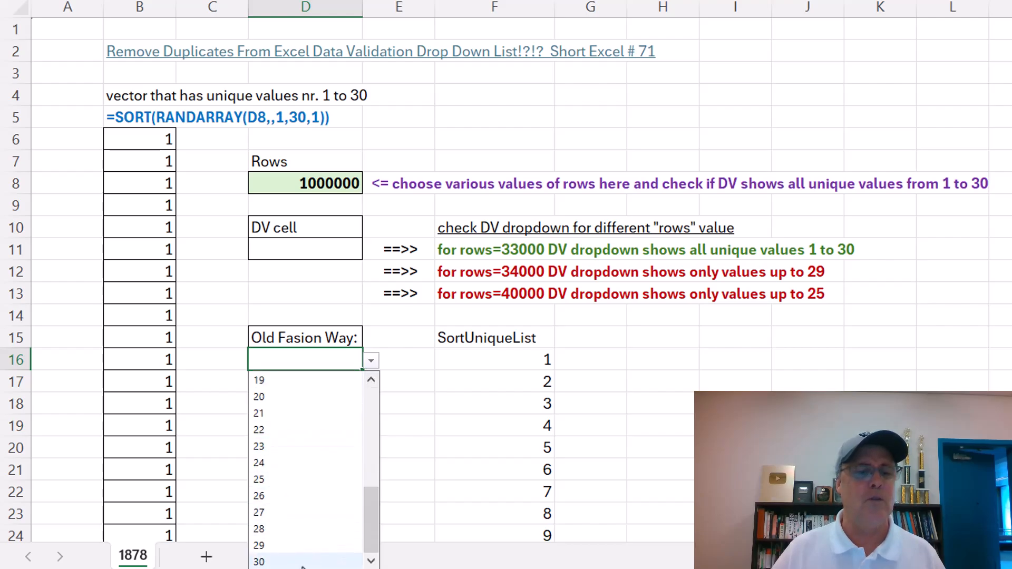